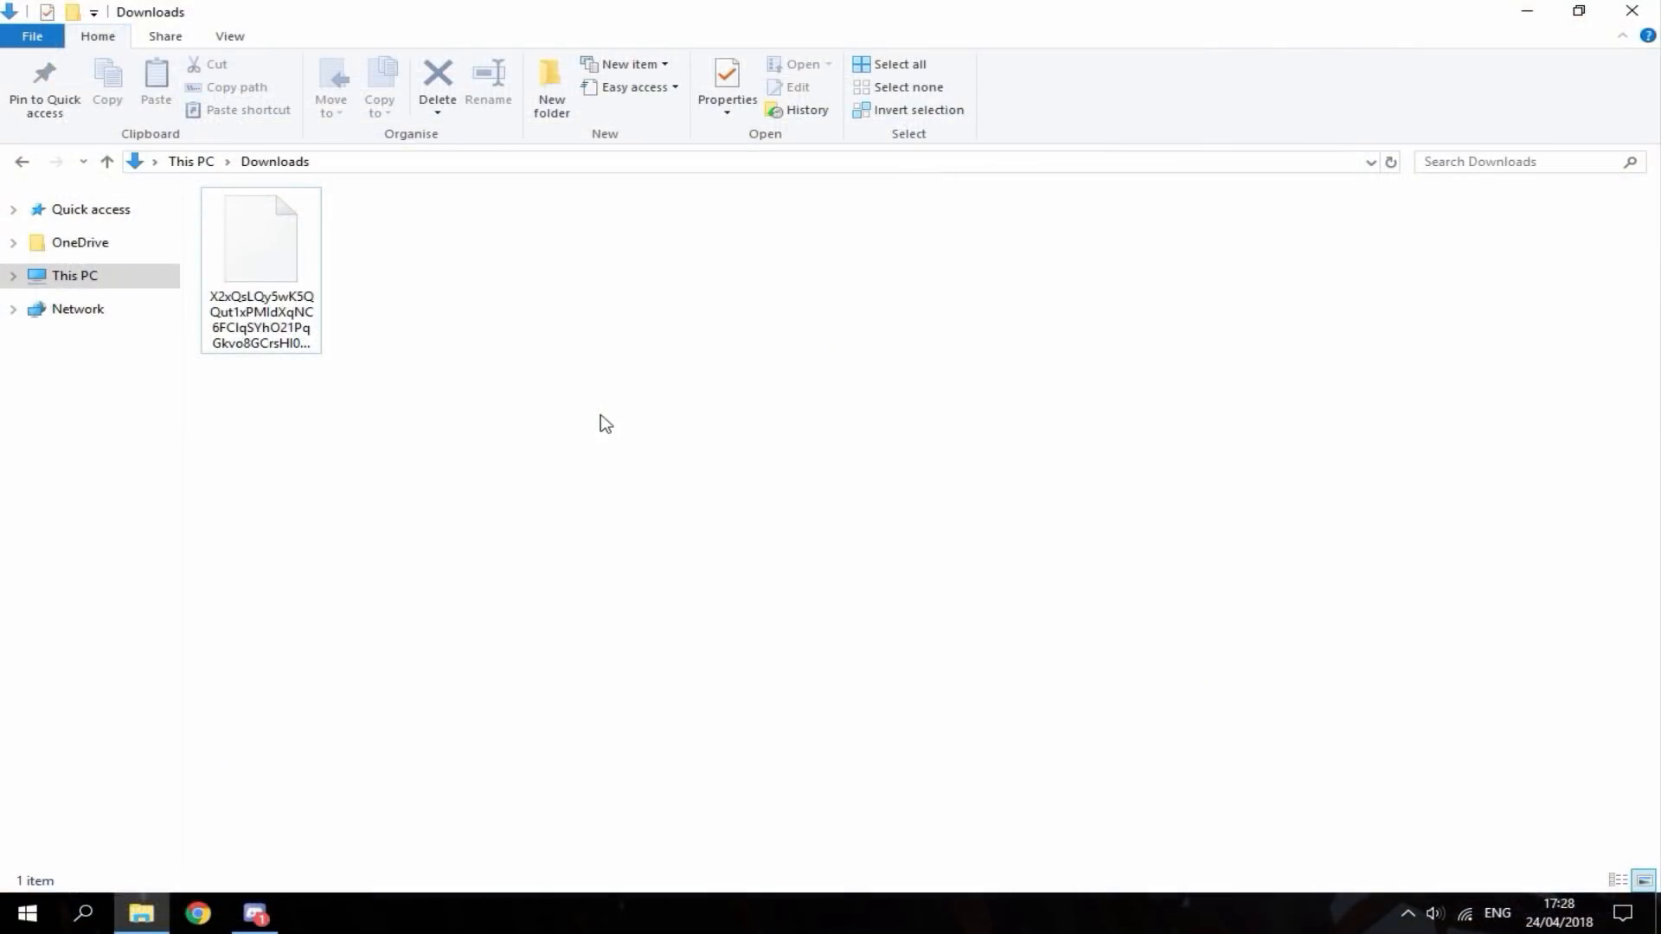
Step: Select the 1079 MB DLC package, check its type and size, and close the install-completed screen
{"action": "left_click", "coordinate": [260, 238]}
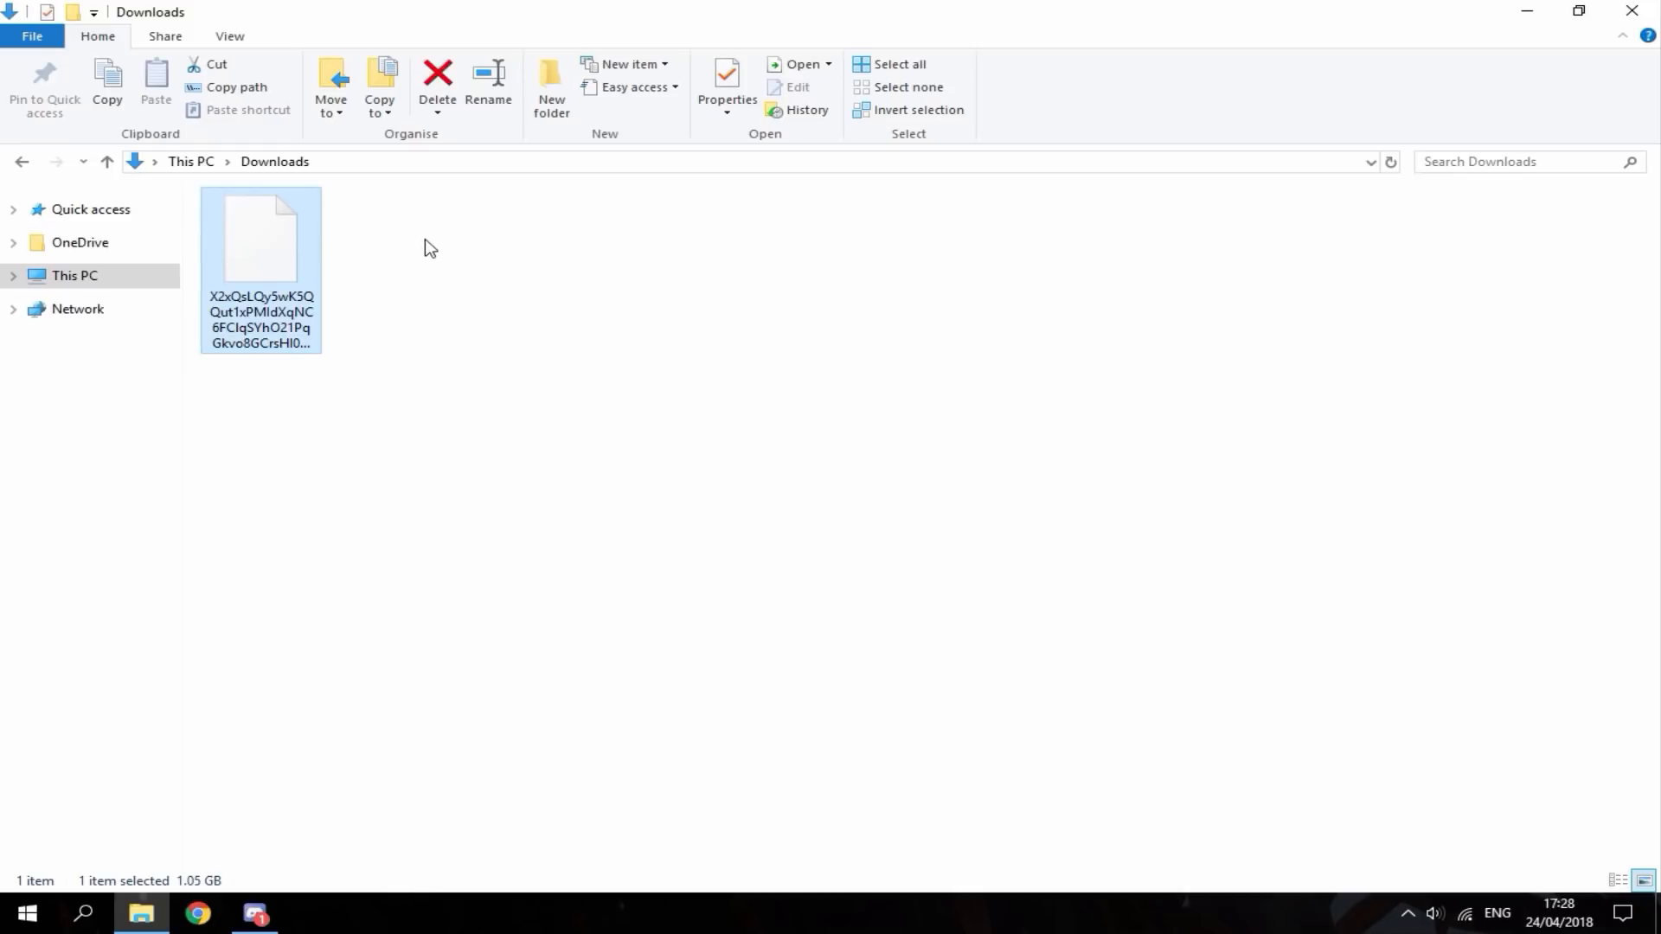
{"action": "left_click", "coordinate": [456, 240]}
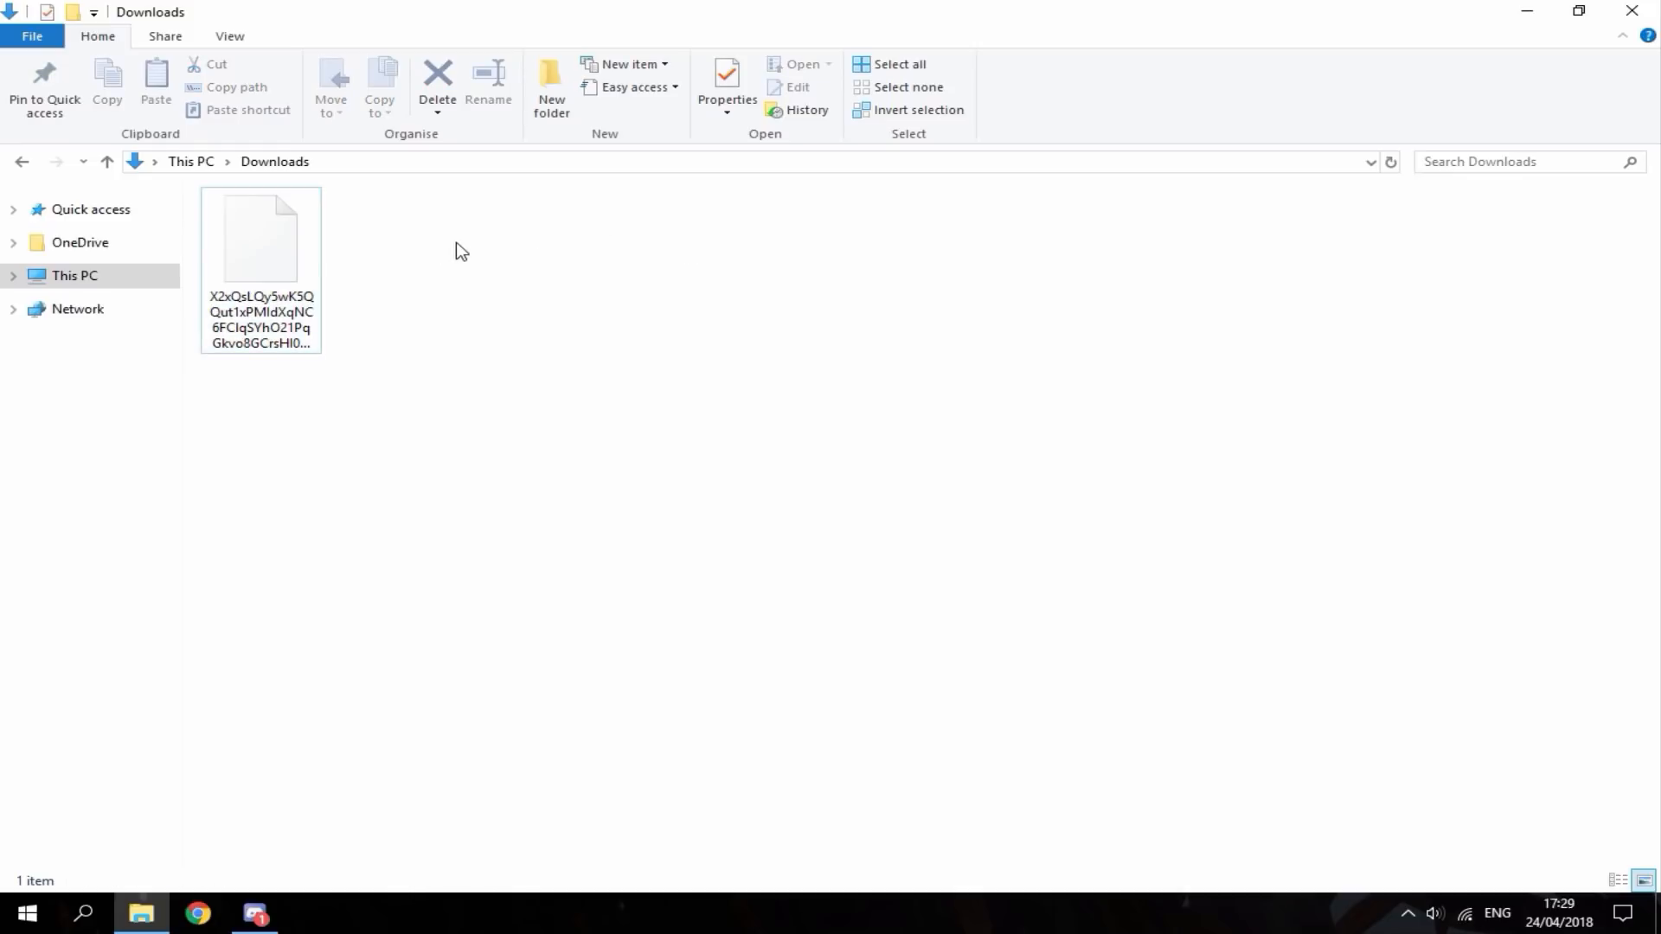
{"action": "mouse_move", "coordinate": [577, 251]}
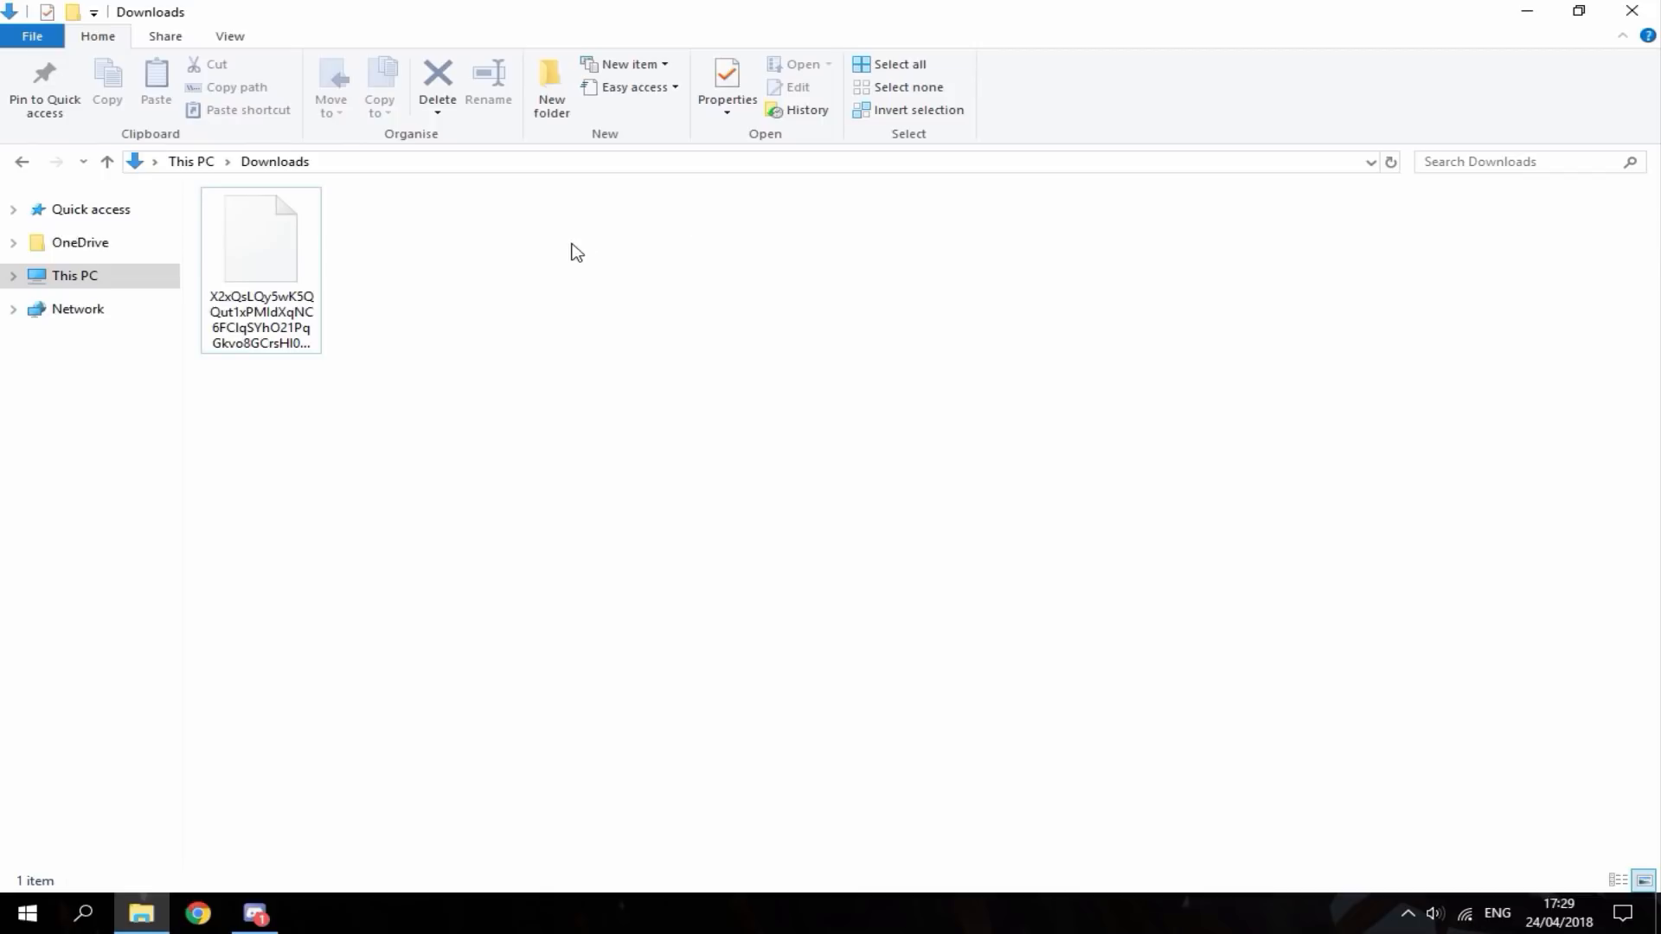
{"action": "left_click", "coordinate": [260, 242]}
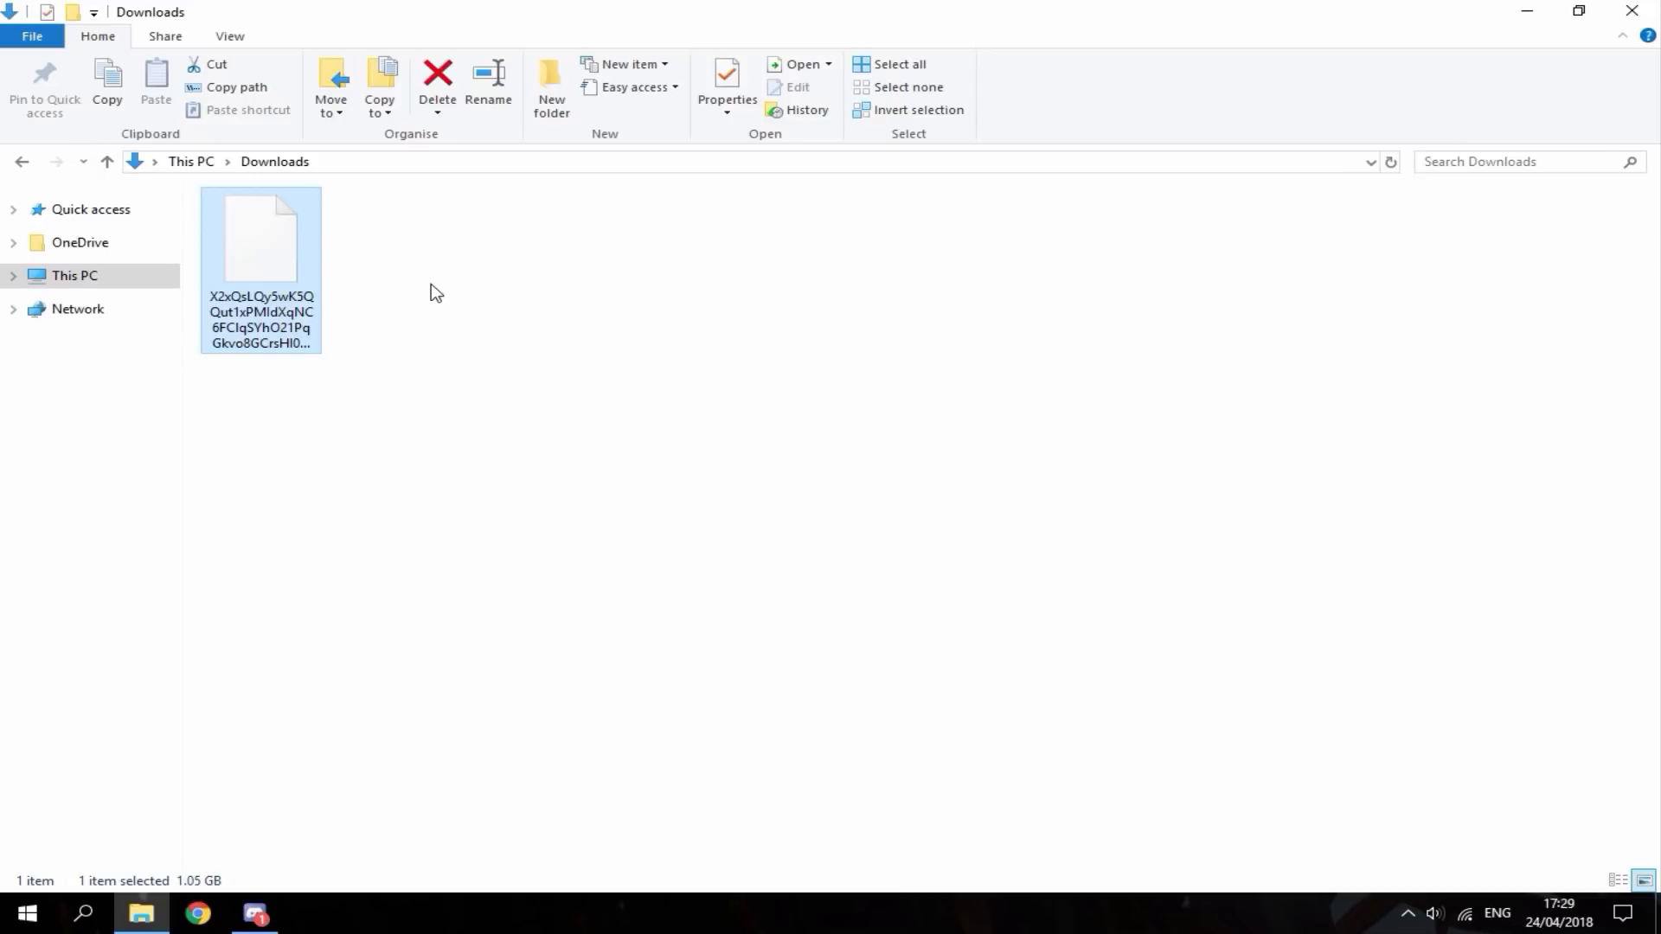
{"action": "mouse_move", "coordinate": [333, 258]}
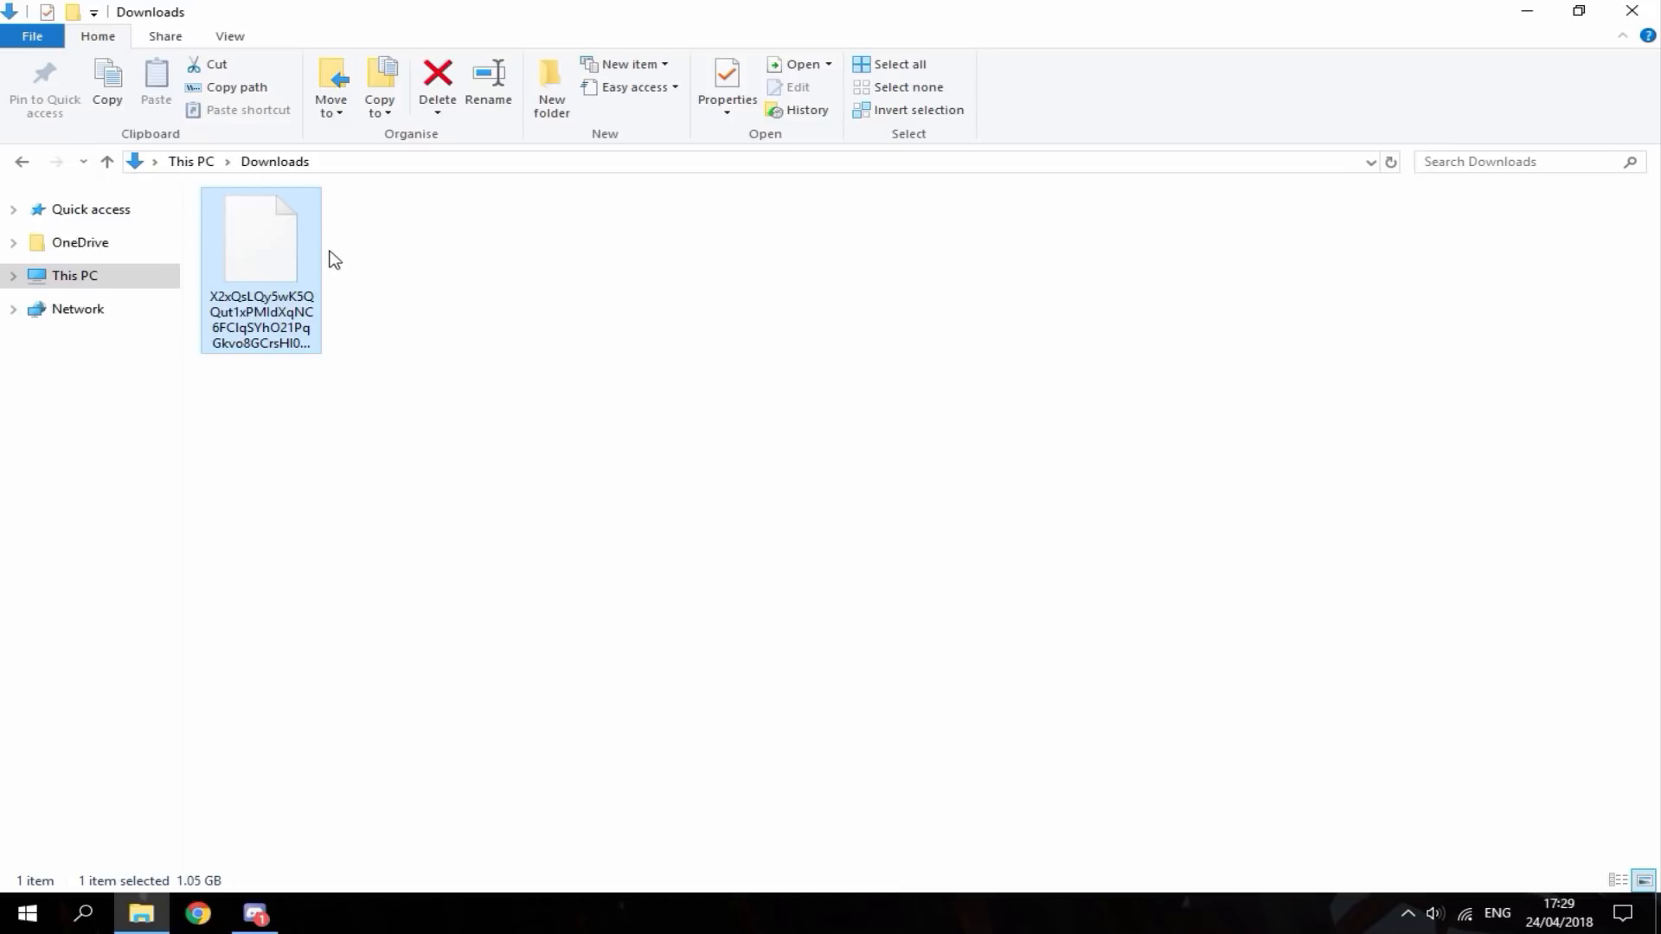
{"action": "left_click", "coordinate": [726, 74]}
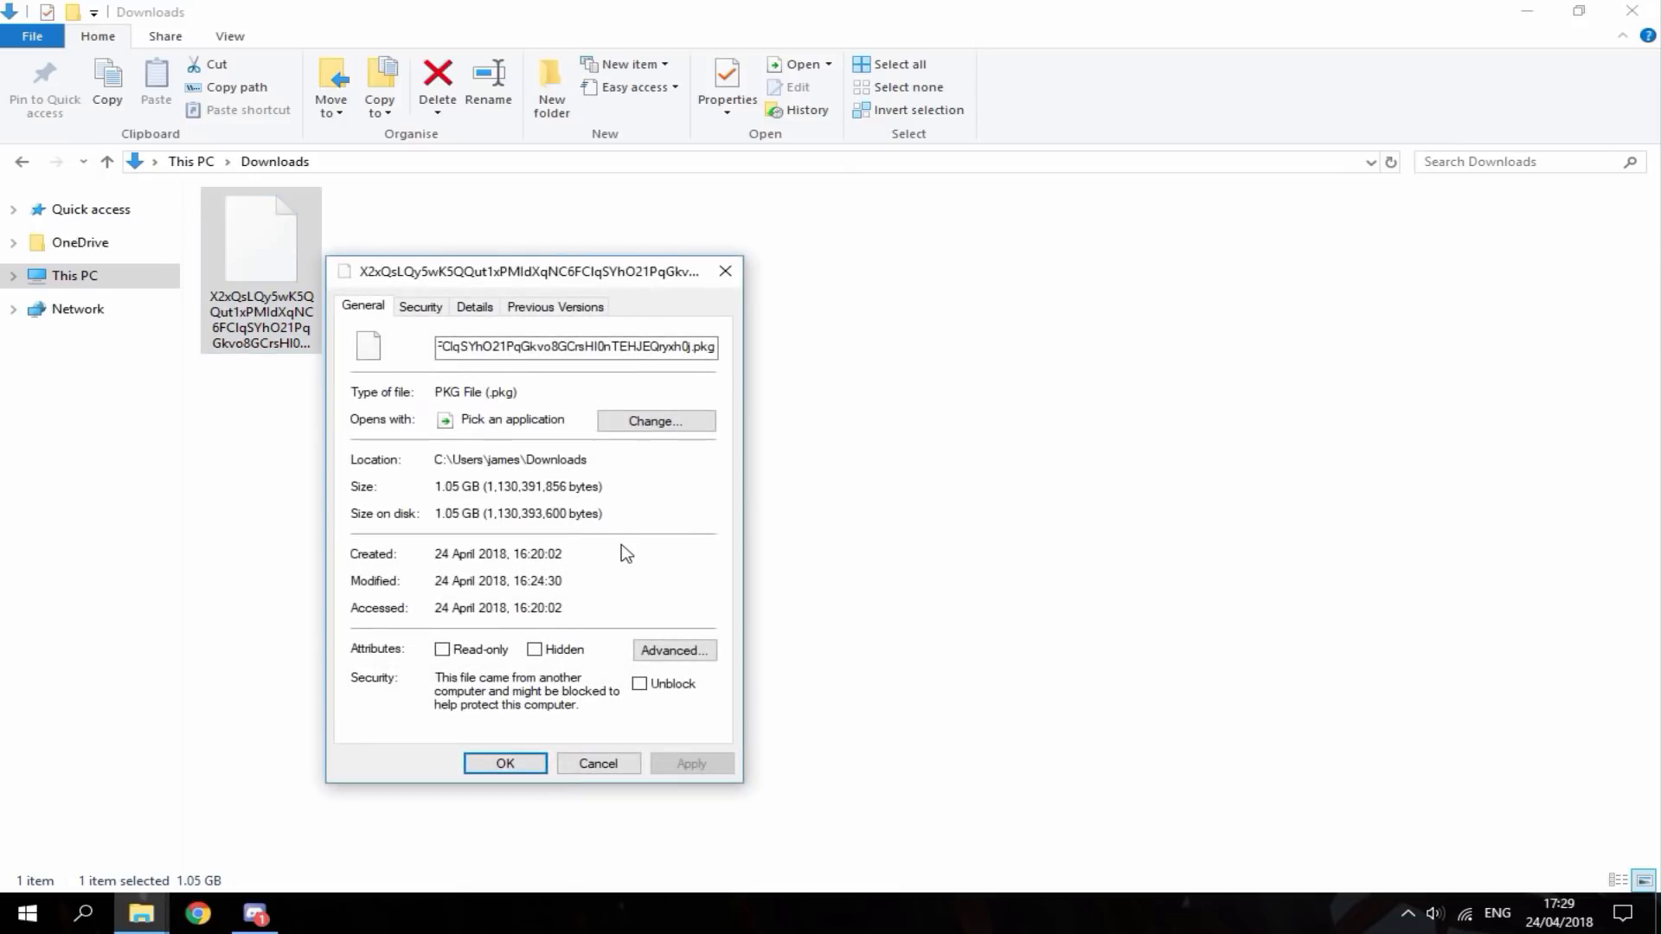
{"action": "mouse_move", "coordinate": [592, 453]}
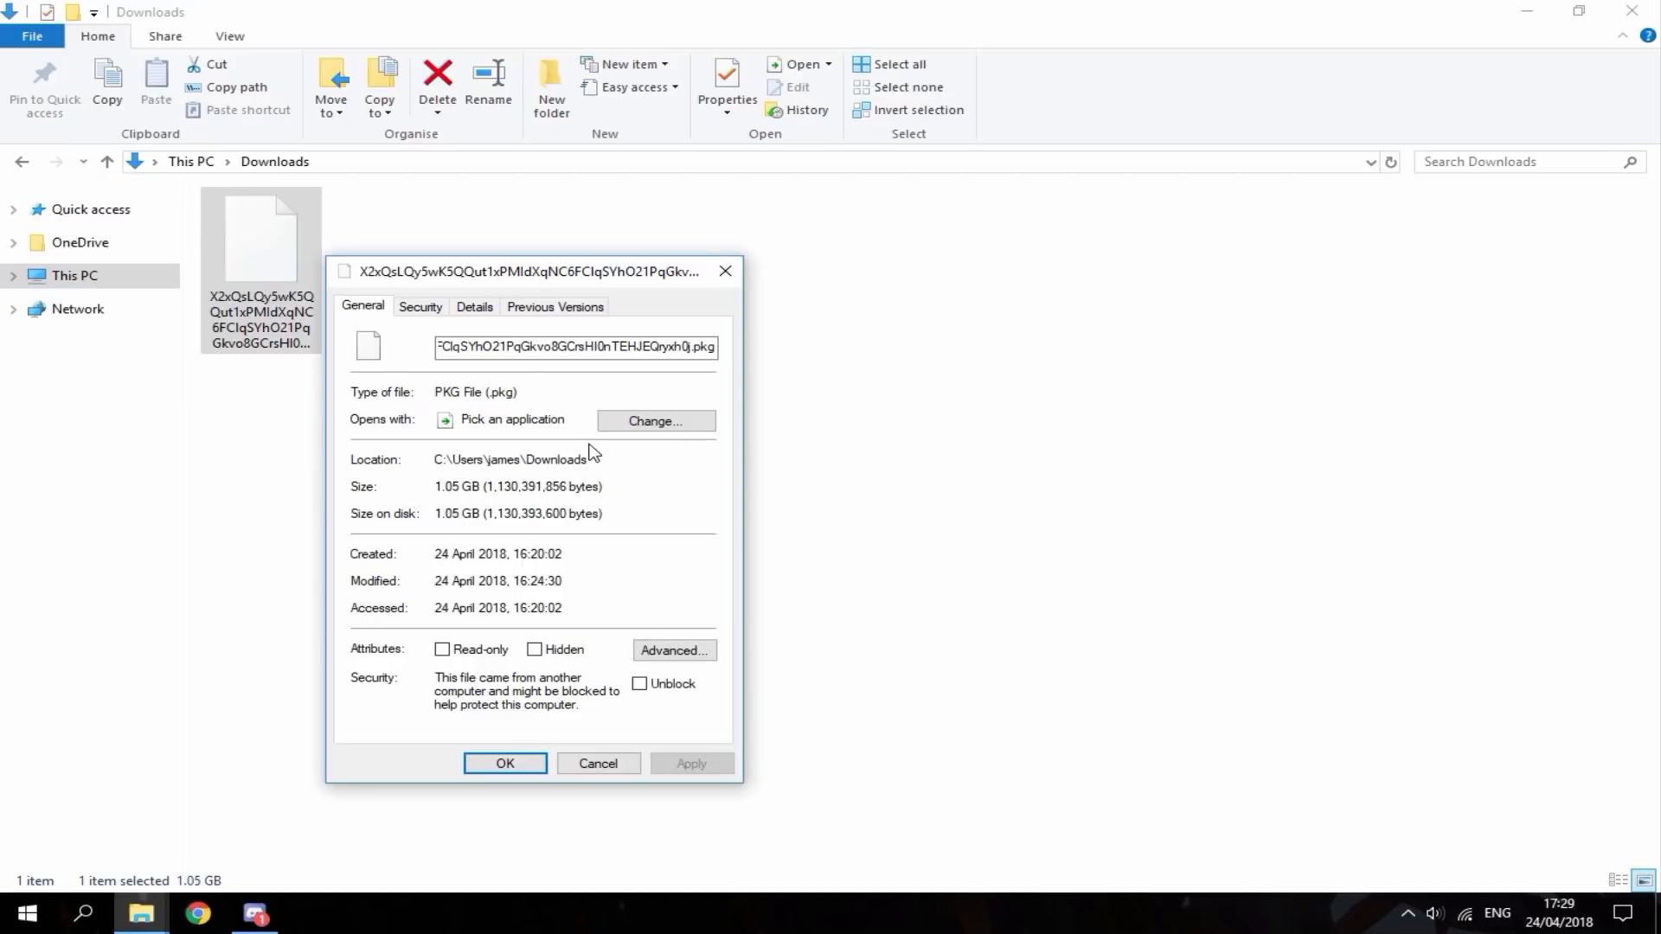
{"action": "mouse_move", "coordinate": [436, 402]}
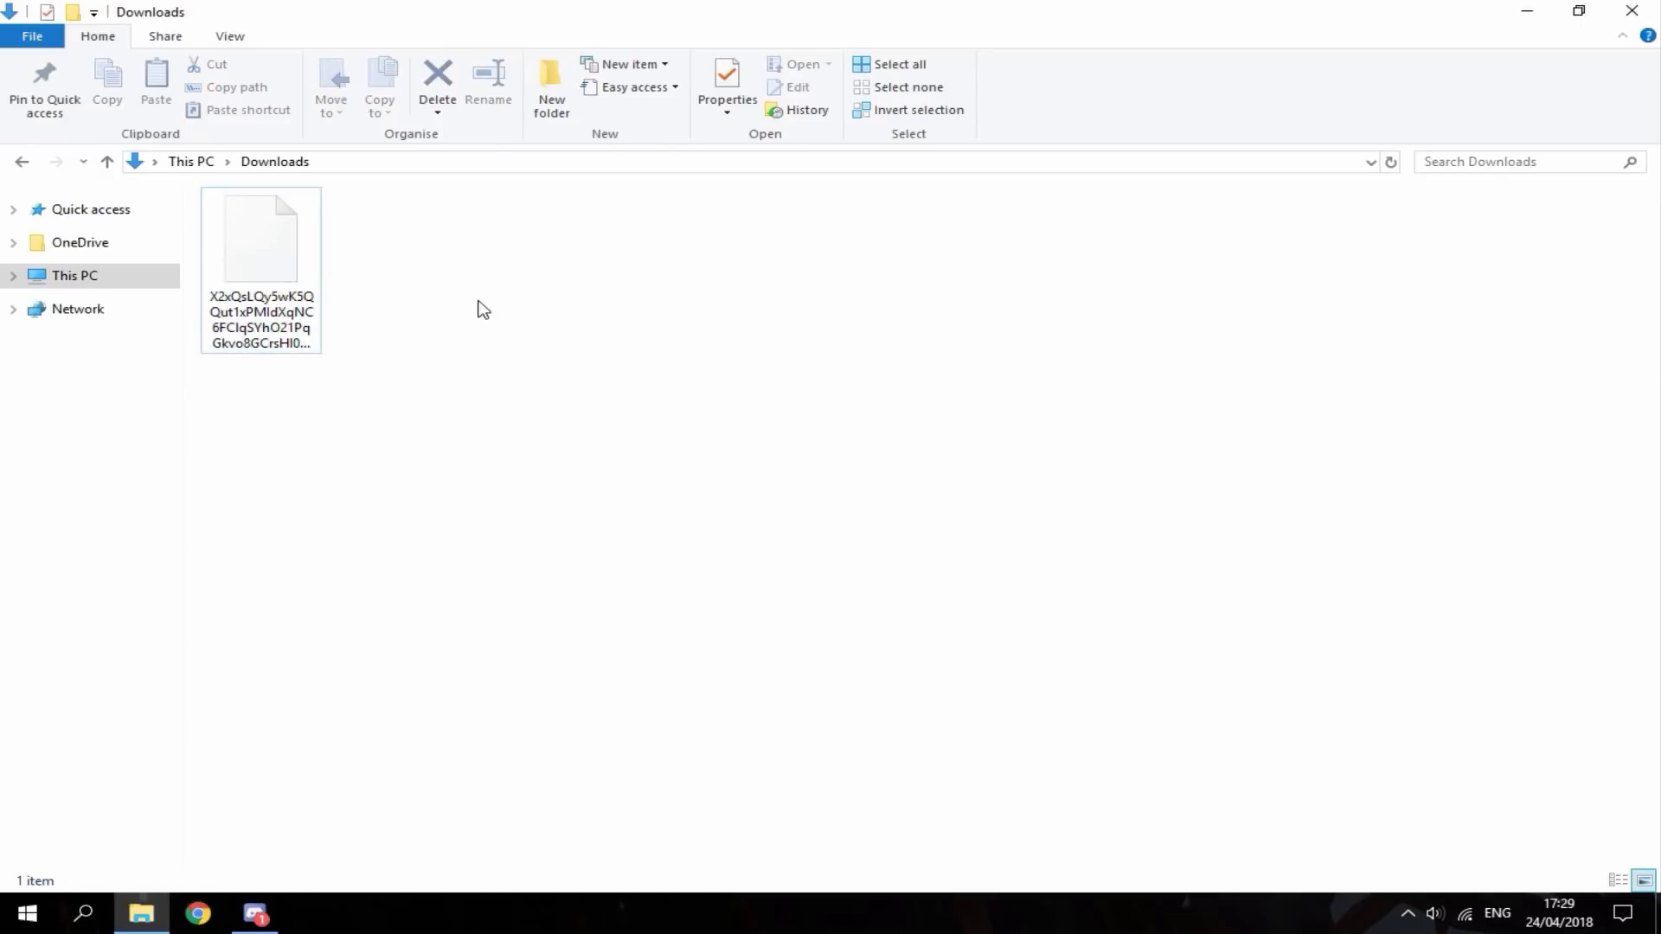
{"action": "mouse_move", "coordinate": [457, 333]}
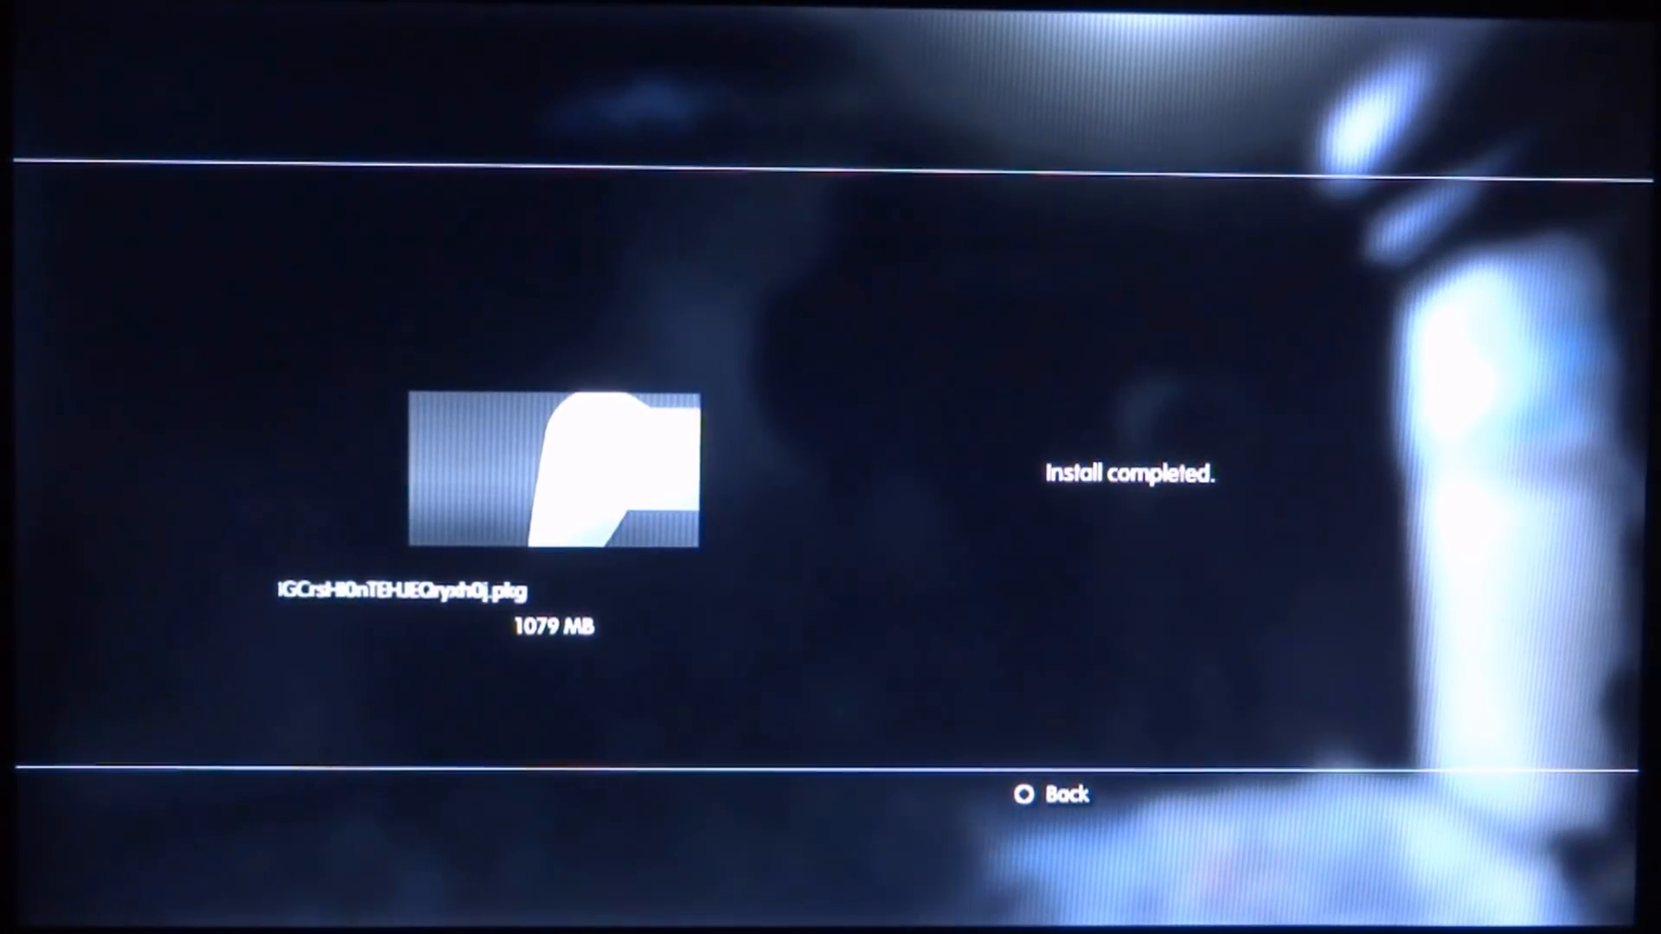
{"action": "left_click", "coordinate": [1021, 795]}
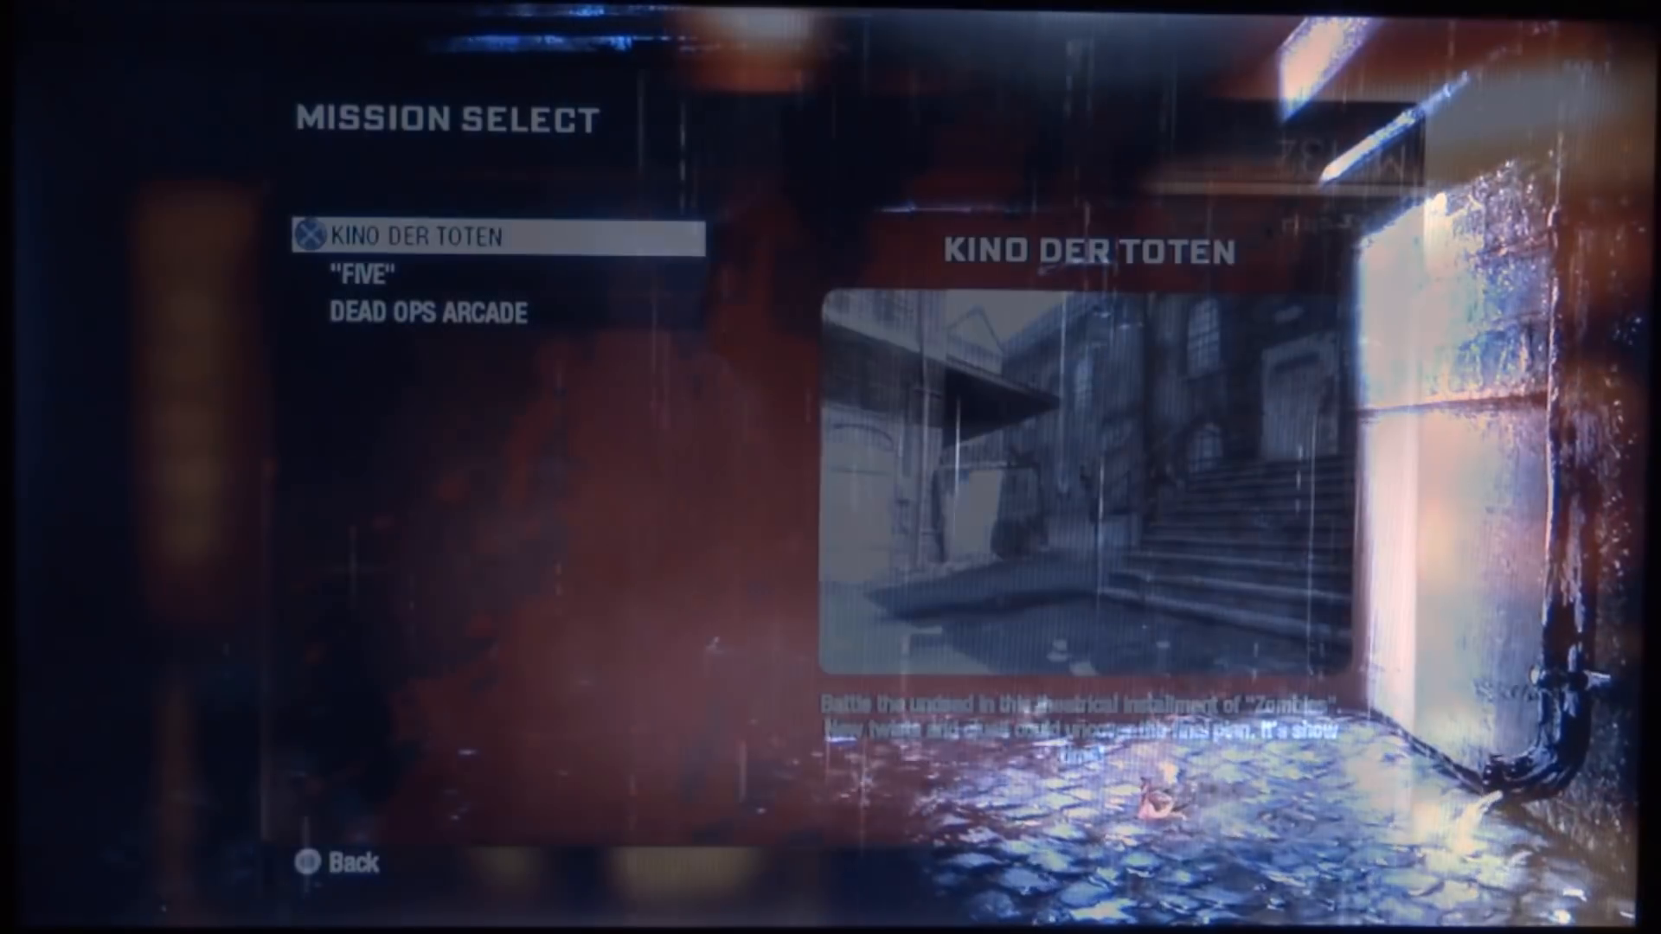
Step: Highlight "FIVE" in the zombies Mission Select list to preview the Pentagon map
{"action": "key", "text": "down"}
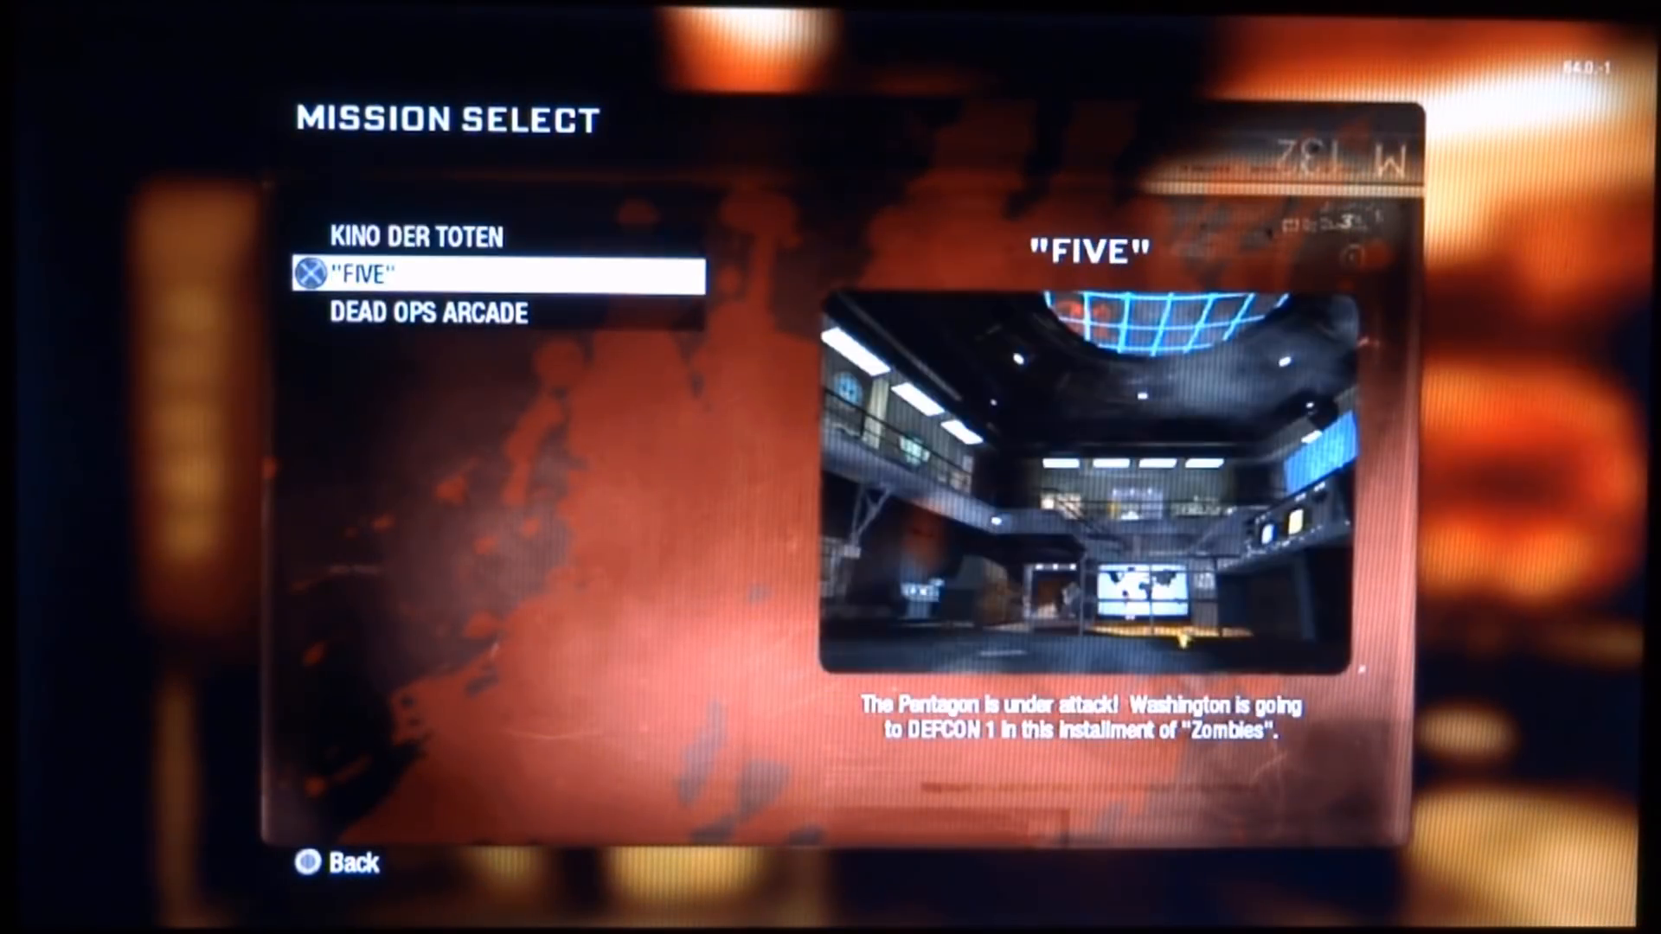